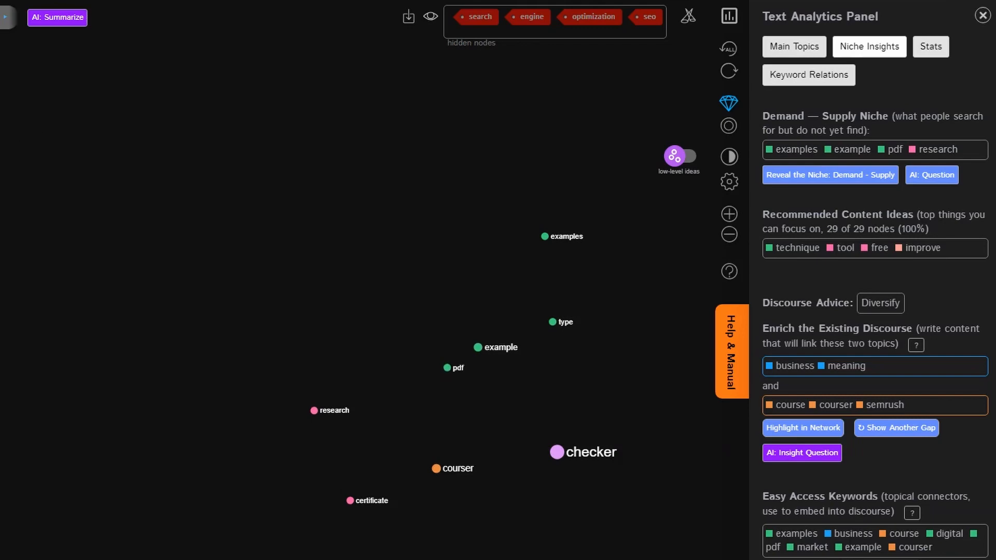
# Step: Open the InfraNodus navigation drawer showing Apps & Import and Your Private Graphs
pyautogui.click(679, 156)
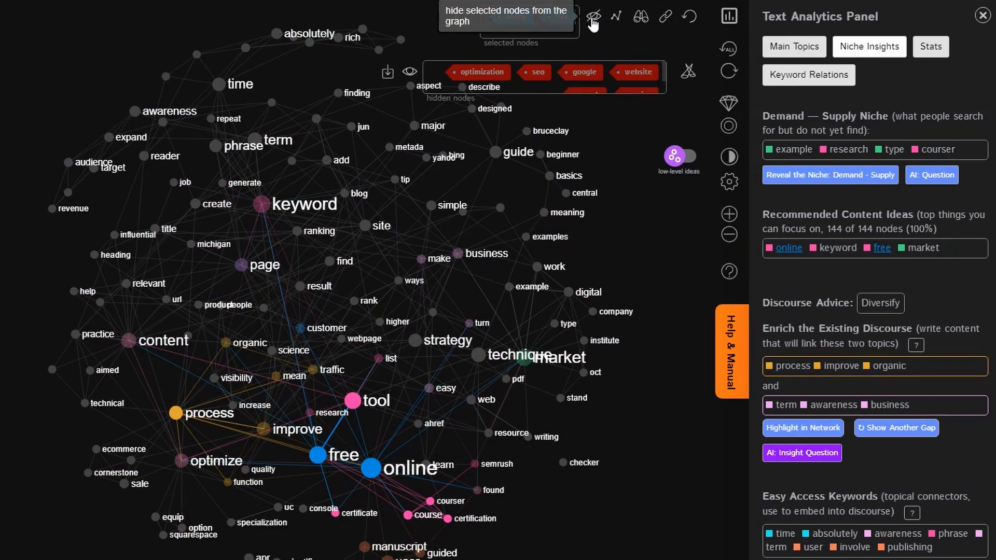
pyautogui.click(593, 16)
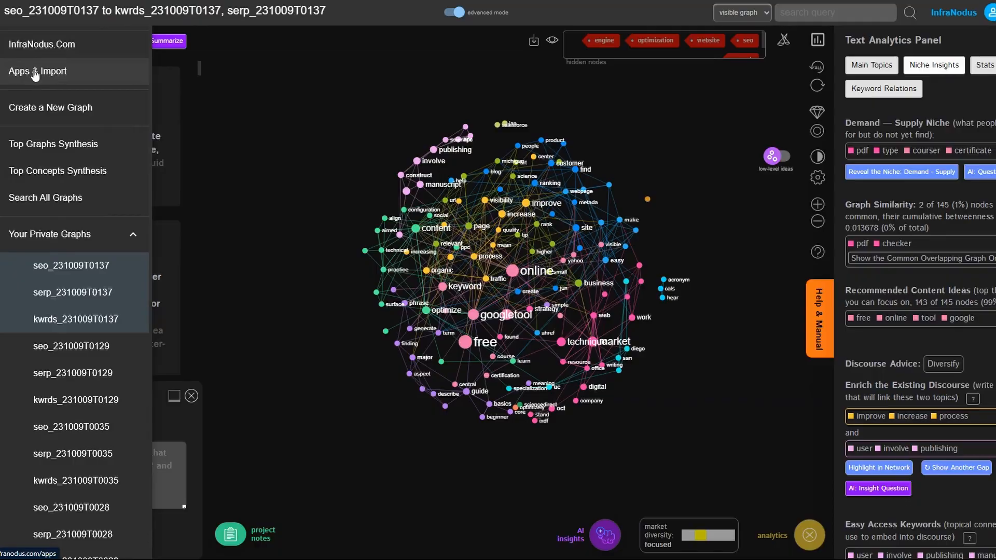
# Step: Filter the Apps & Import page to Market Research apps like Demand — Supply
pyautogui.click(38, 71)
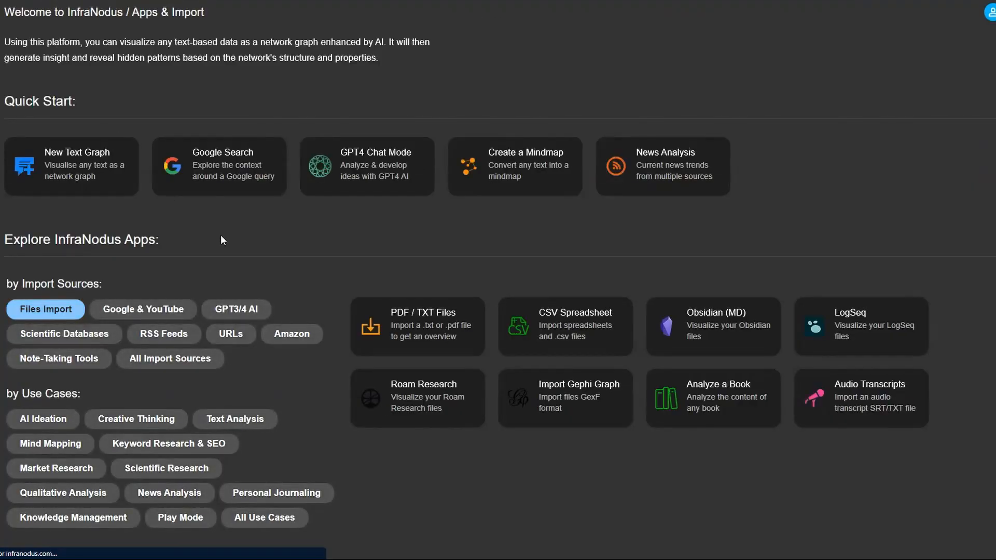
pyautogui.scroll(-3)
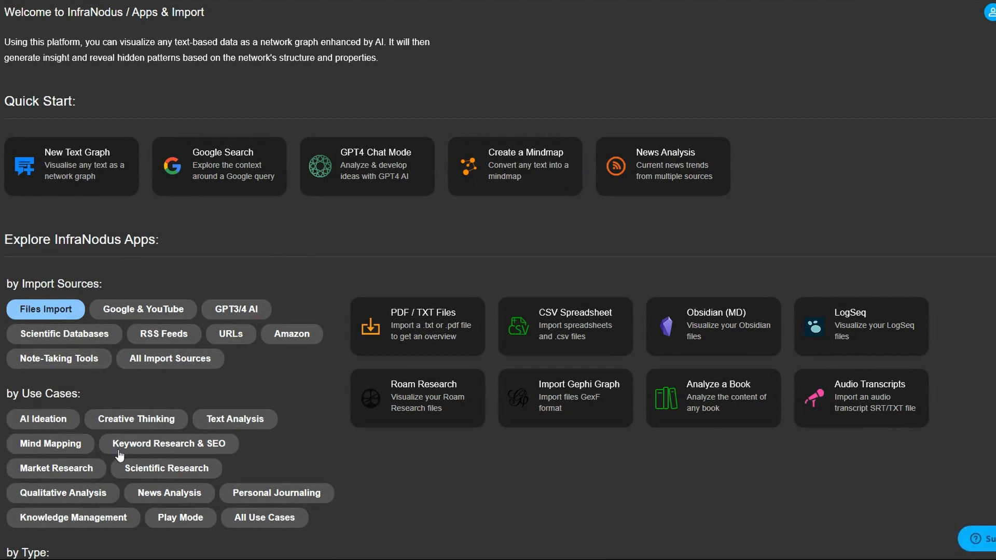
pyautogui.click(55, 468)
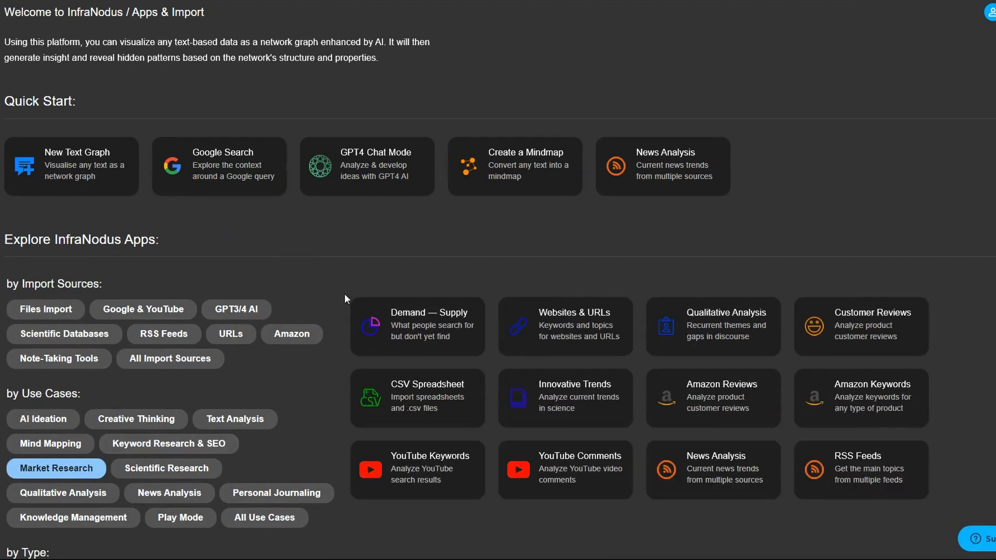
pyautogui.moveTo(615, 275)
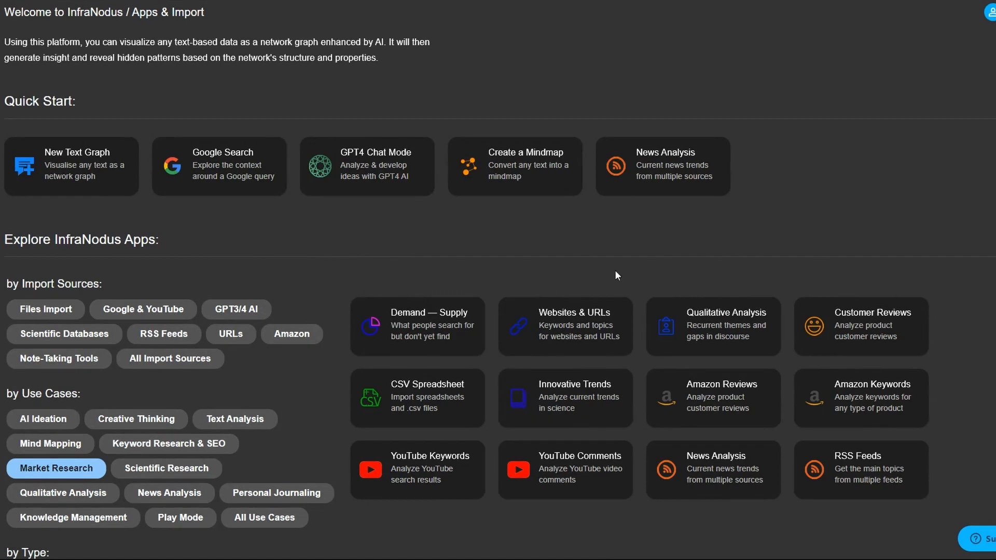
pyautogui.moveTo(476, 285)
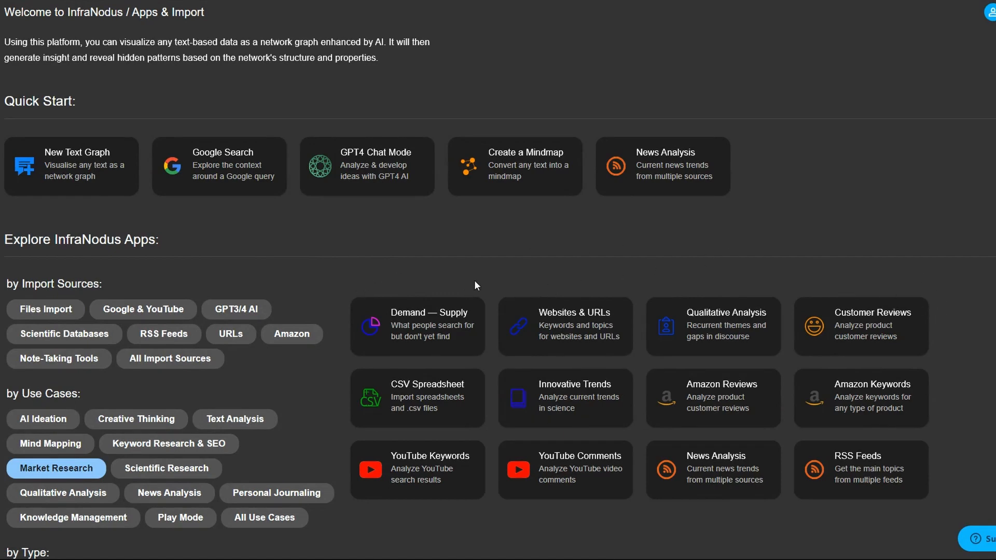
pyautogui.moveTo(386, 280)
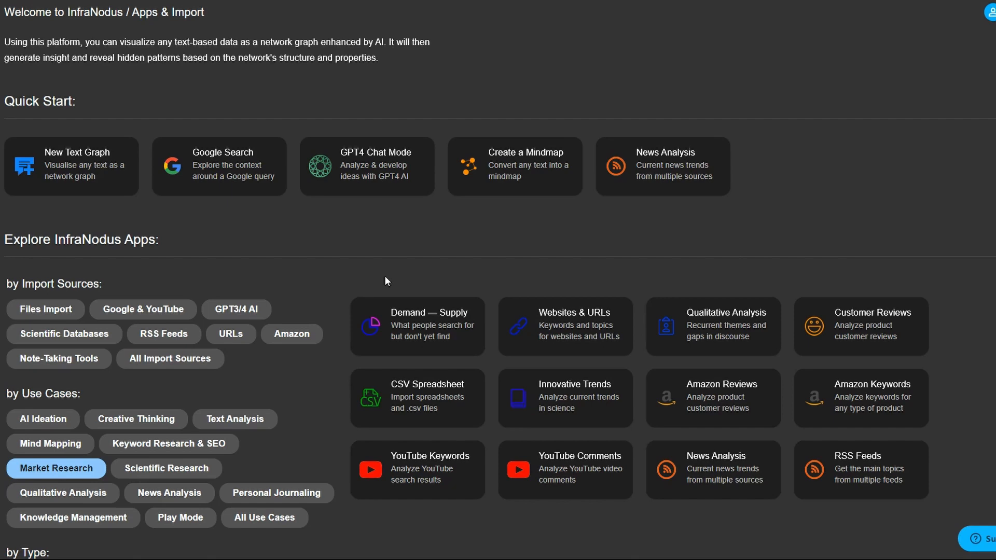
pyautogui.moveTo(373, 313)
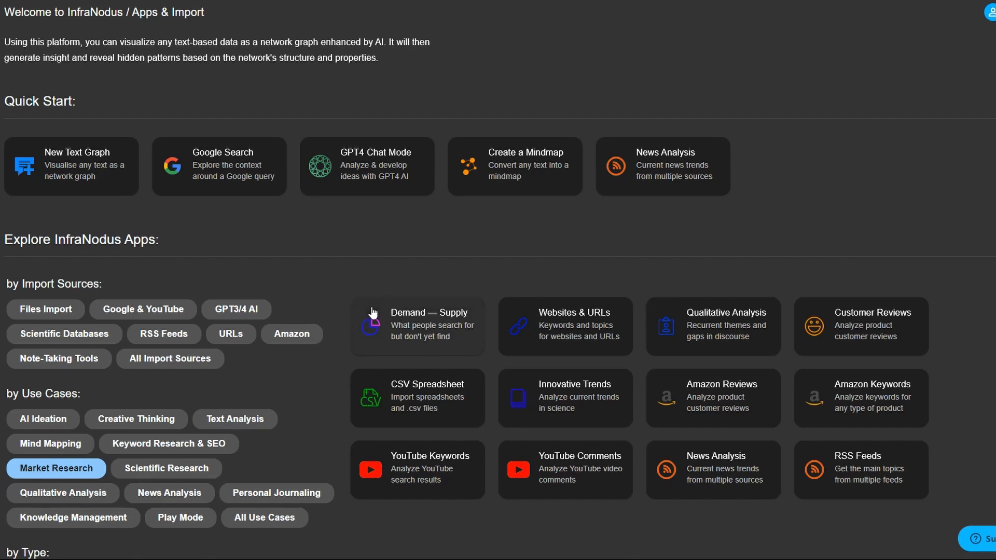
pyautogui.moveTo(429, 335)
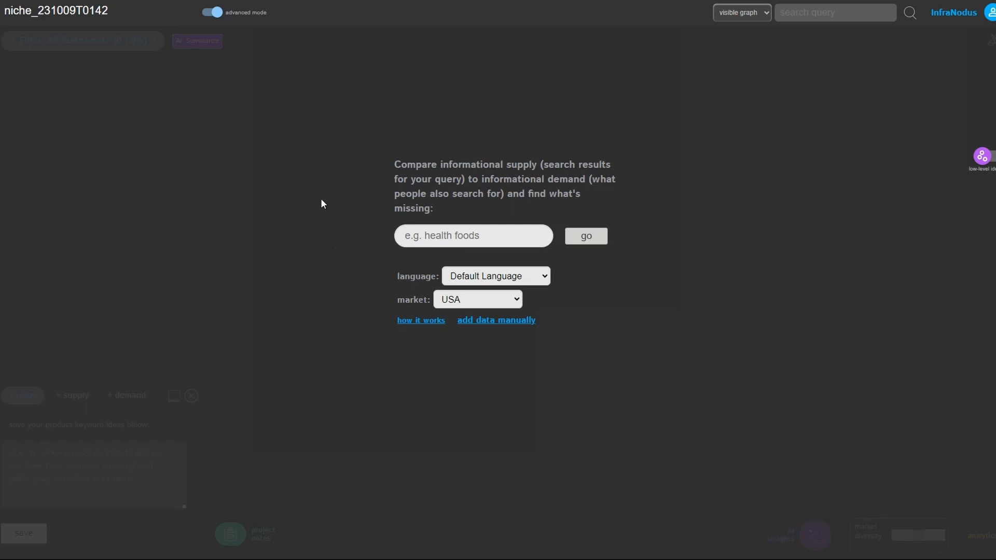
pyautogui.moveTo(383, 169)
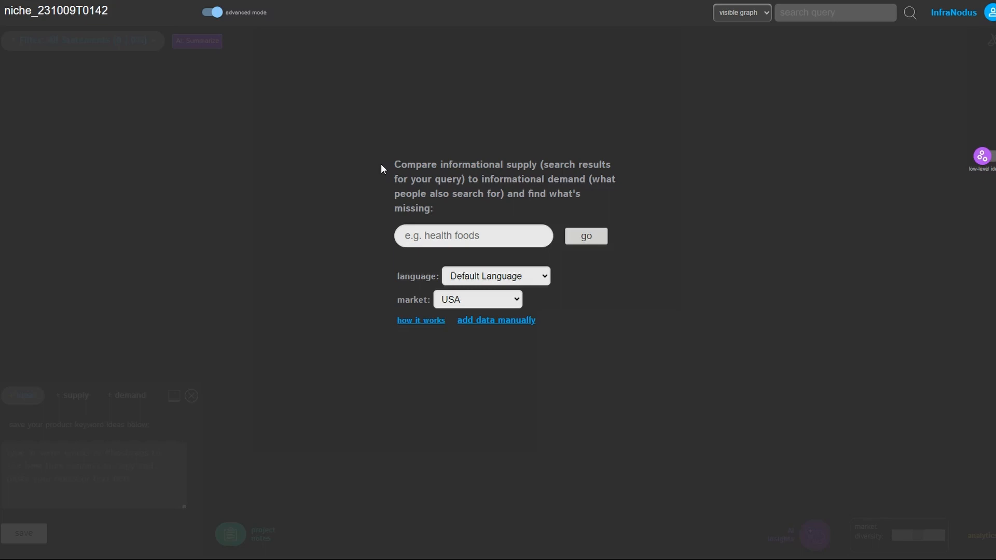
# Step: Choose the Demand — Supply tile and focus the comparison query box
pyautogui.click(584, 235)
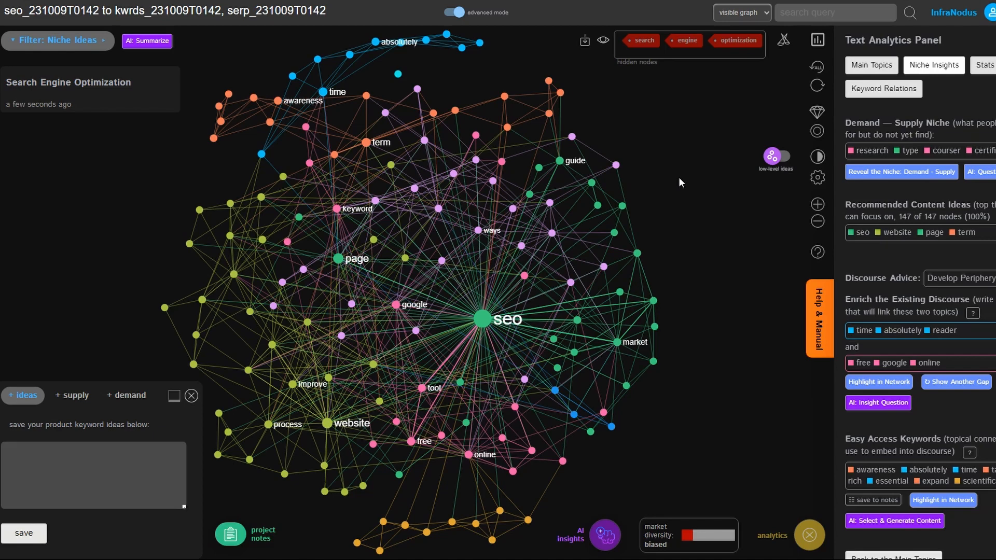
# Step: View the Main Topics tab with keyword clusters and influential keywords
pyautogui.click(871, 65)
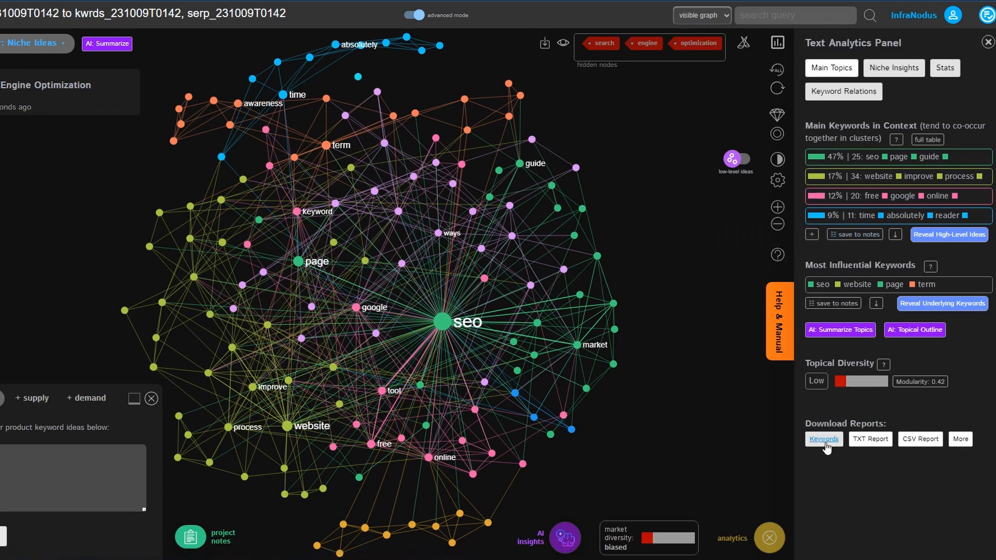
pyautogui.moveTo(655, 197)
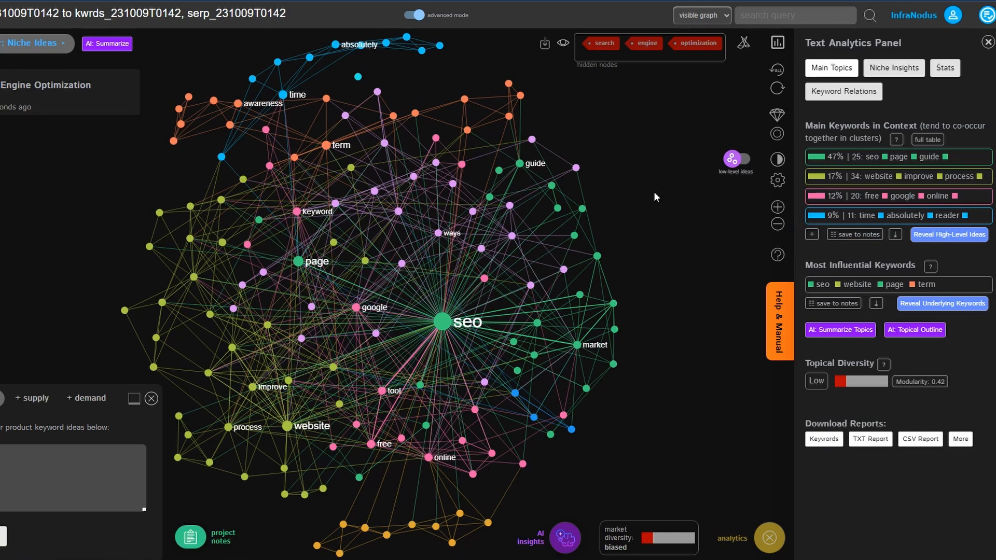
pyautogui.moveTo(653, 195)
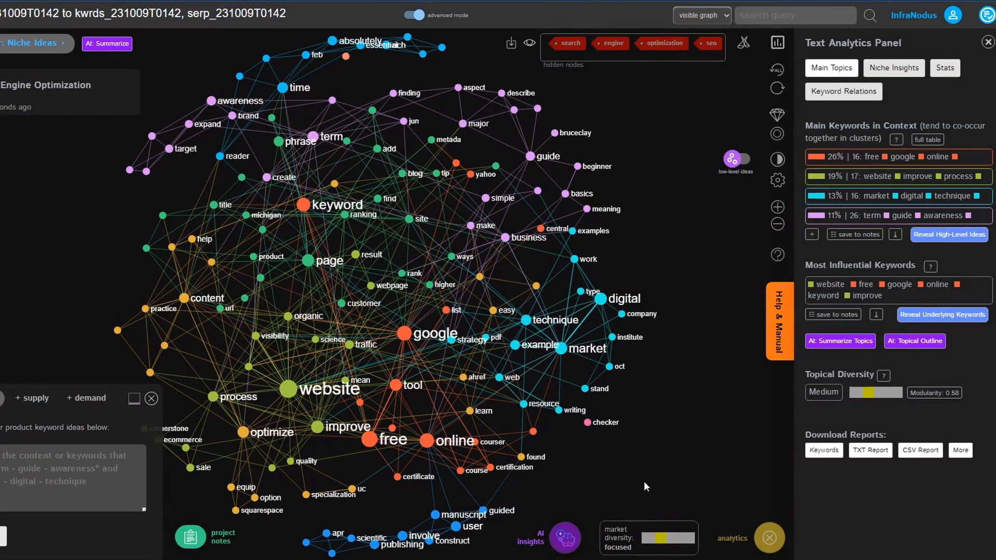
pyautogui.moveTo(660, 499)
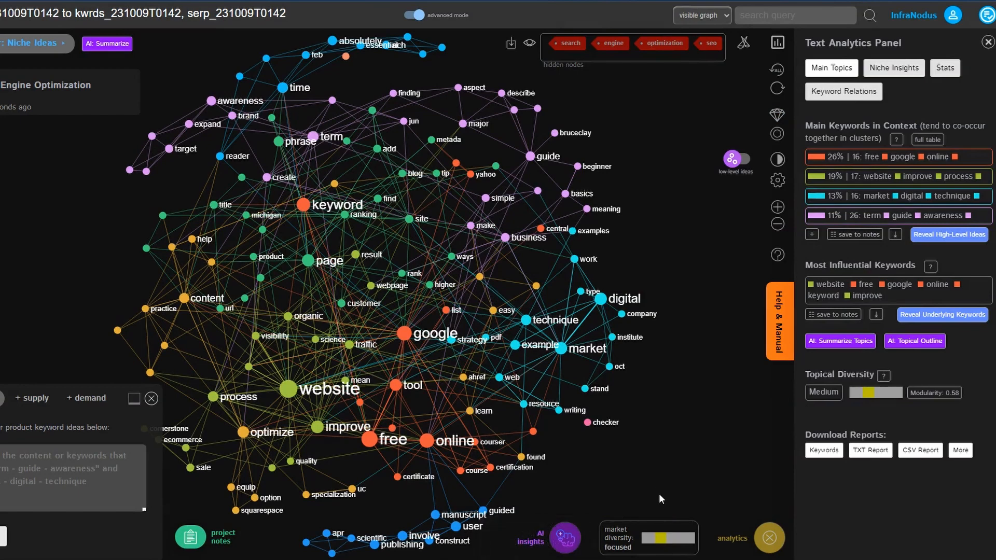
pyautogui.moveTo(651, 495)
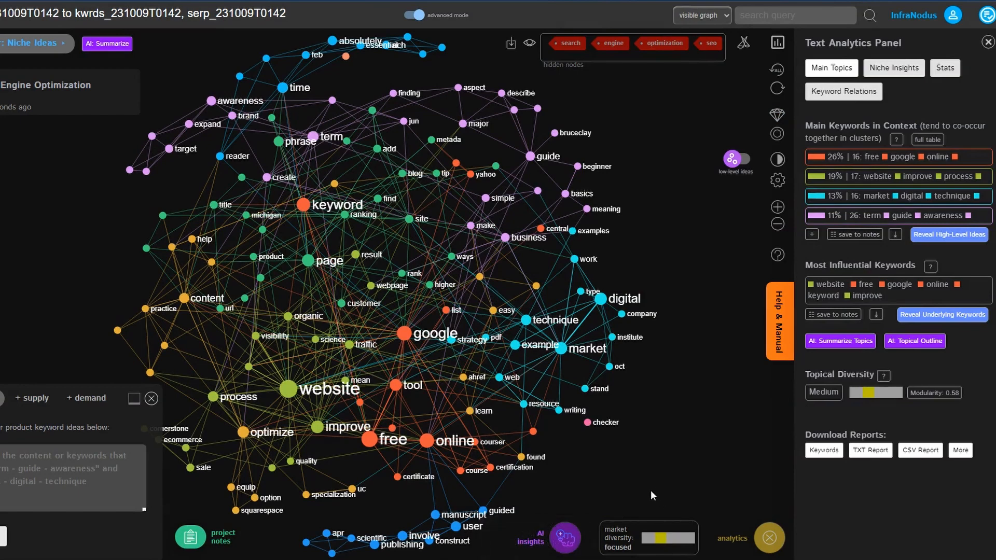
pyautogui.moveTo(662, 544)
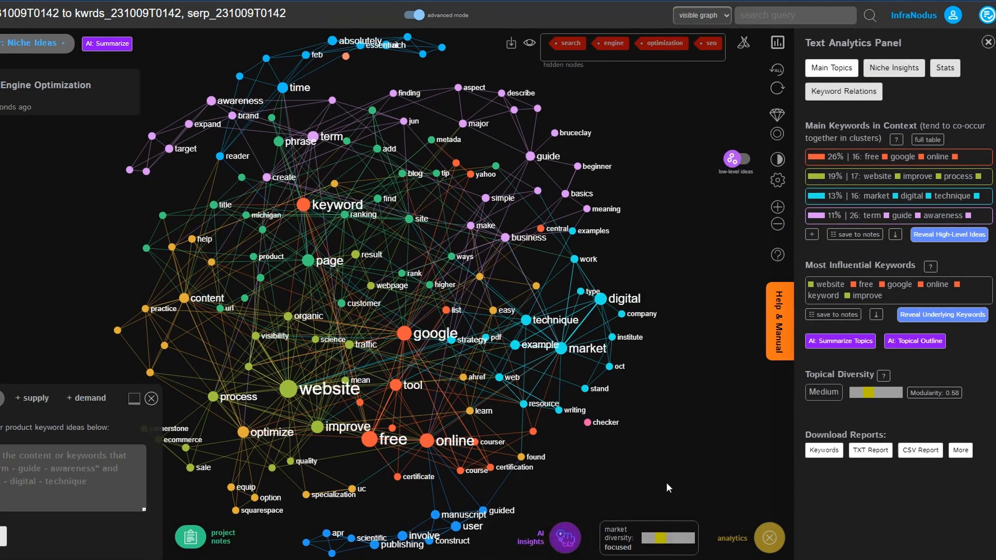
pyautogui.moveTo(642, 398)
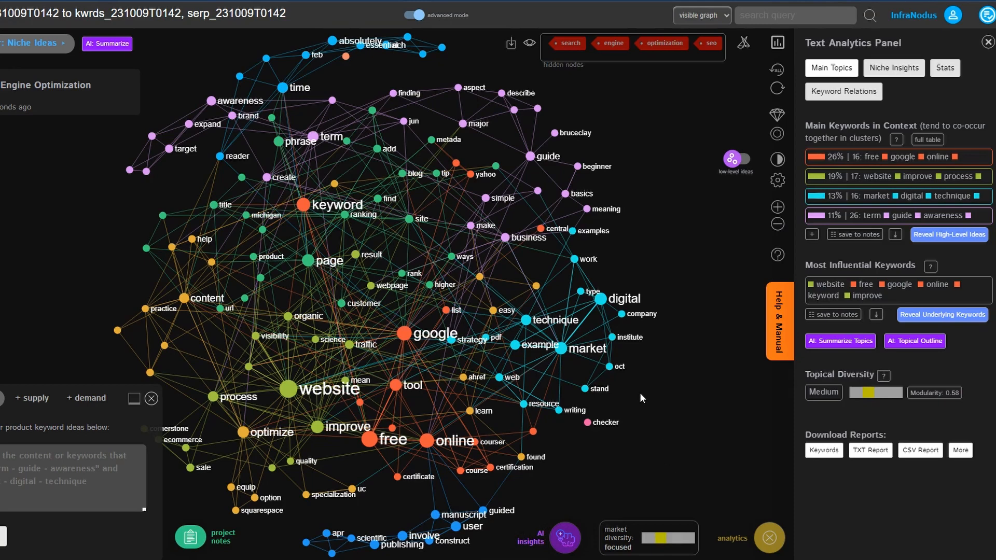
pyautogui.moveTo(684, 262)
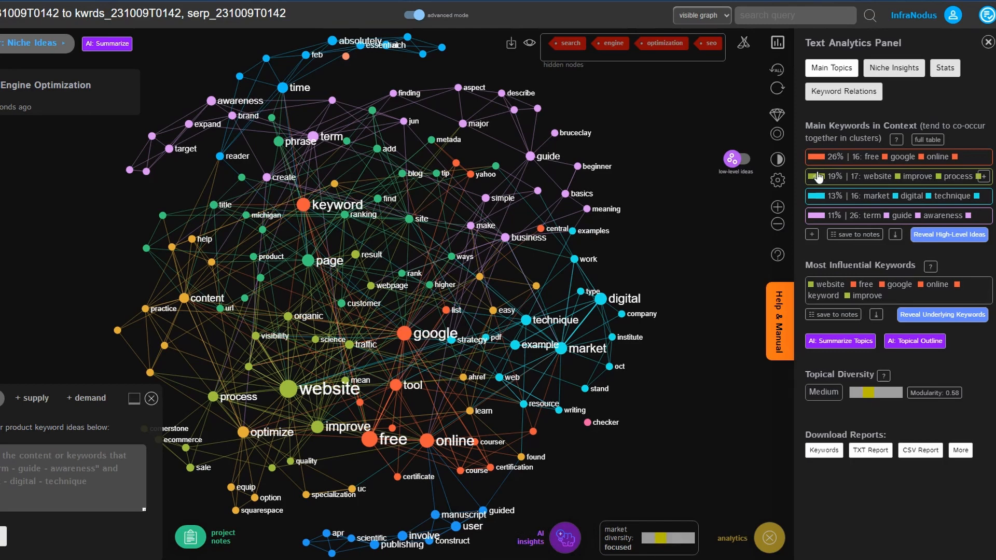
pyautogui.moveTo(629, 274)
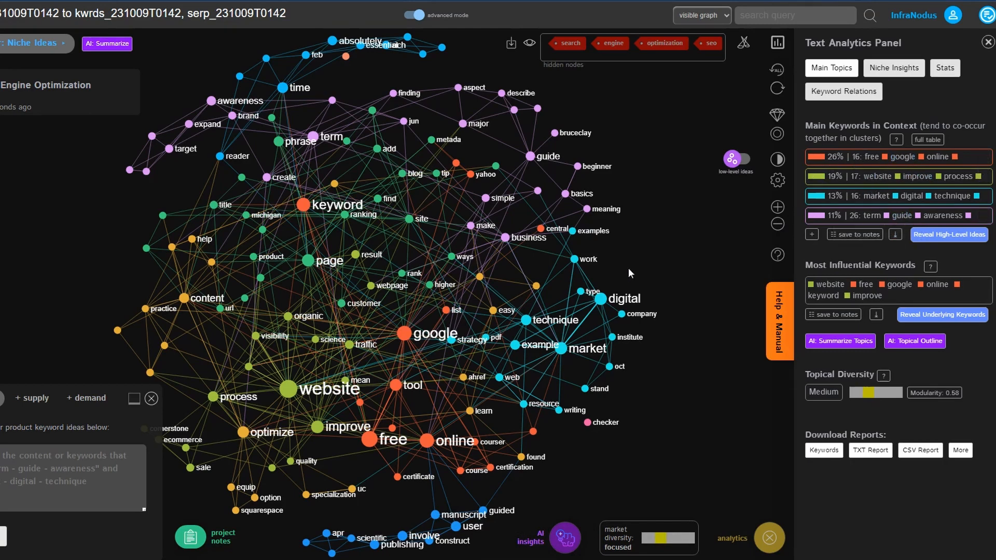
pyautogui.moveTo(648, 246)
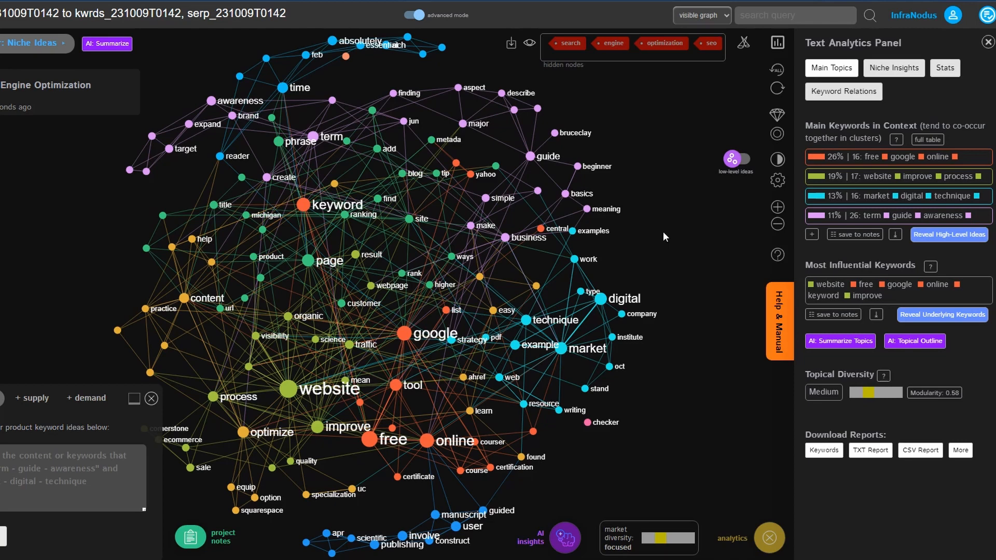
pyautogui.moveTo(866, 104)
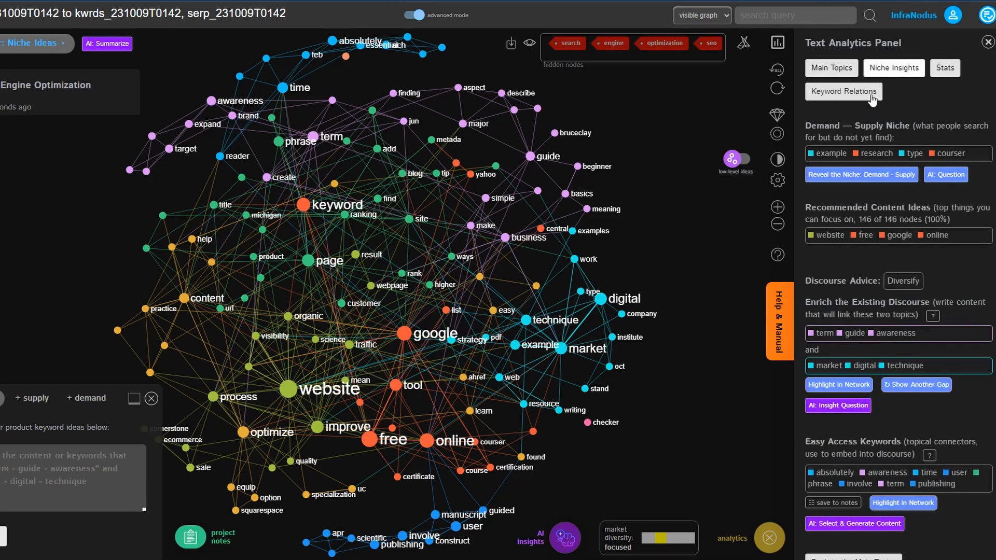
pyautogui.moveTo(824, 116)
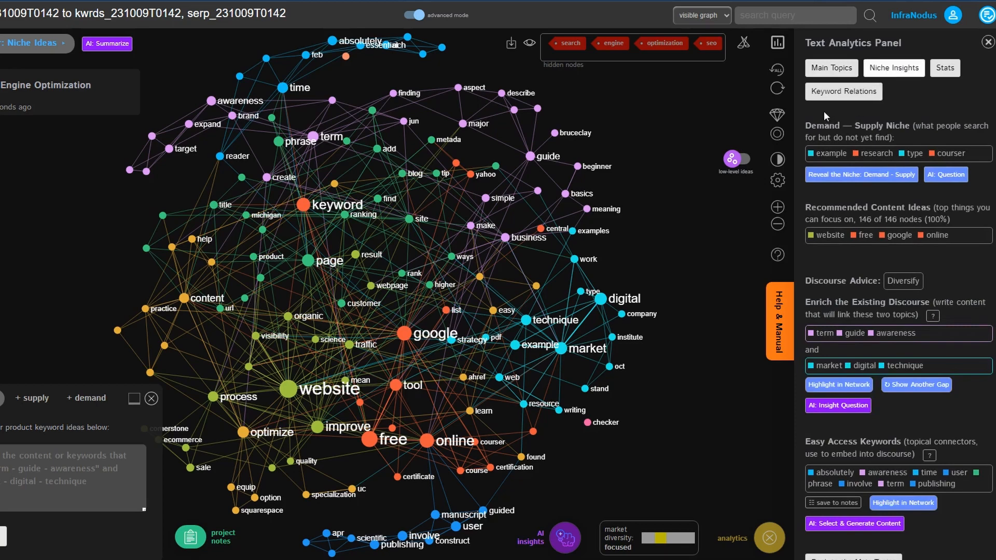
pyautogui.moveTo(852, 119)
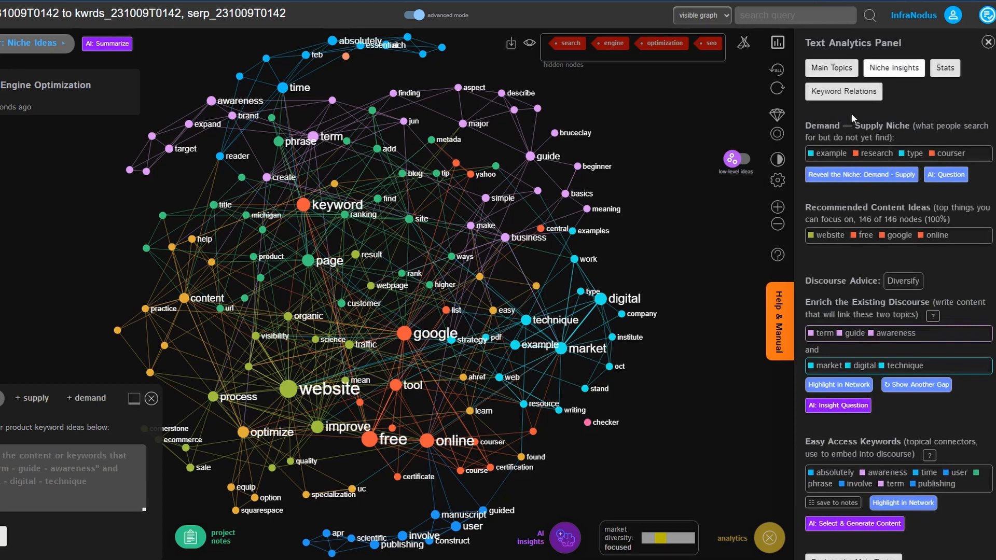
pyautogui.moveTo(884, 203)
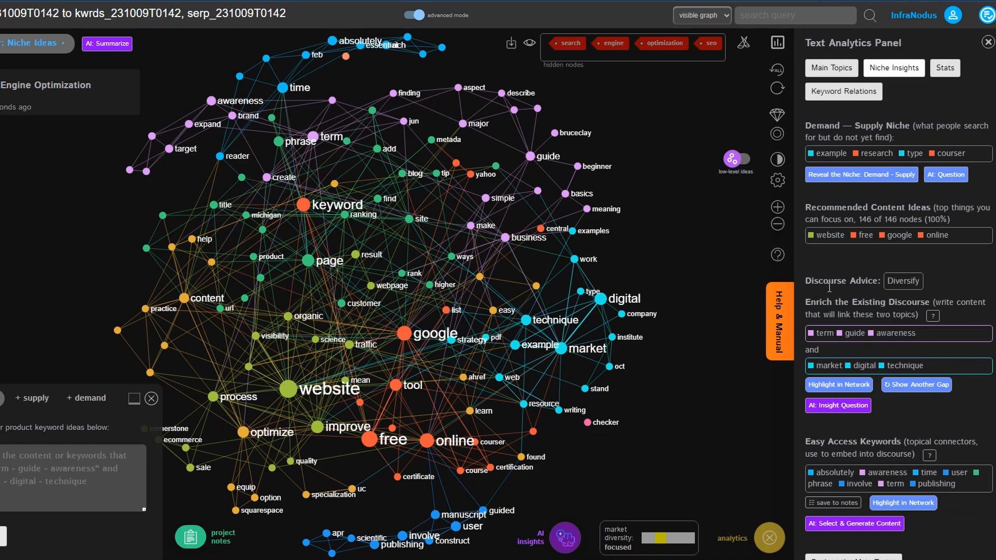
pyautogui.moveTo(133, 183)
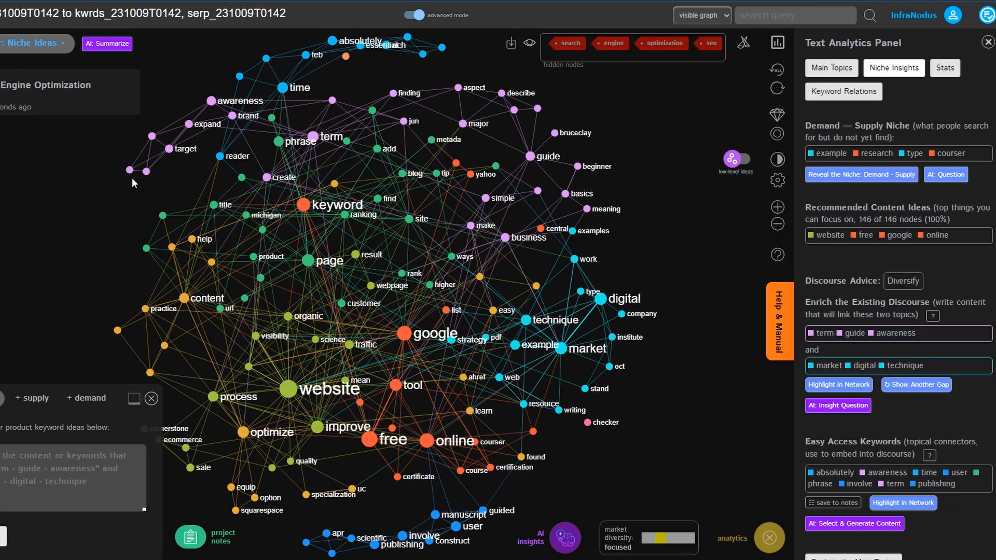
pyautogui.click(32, 43)
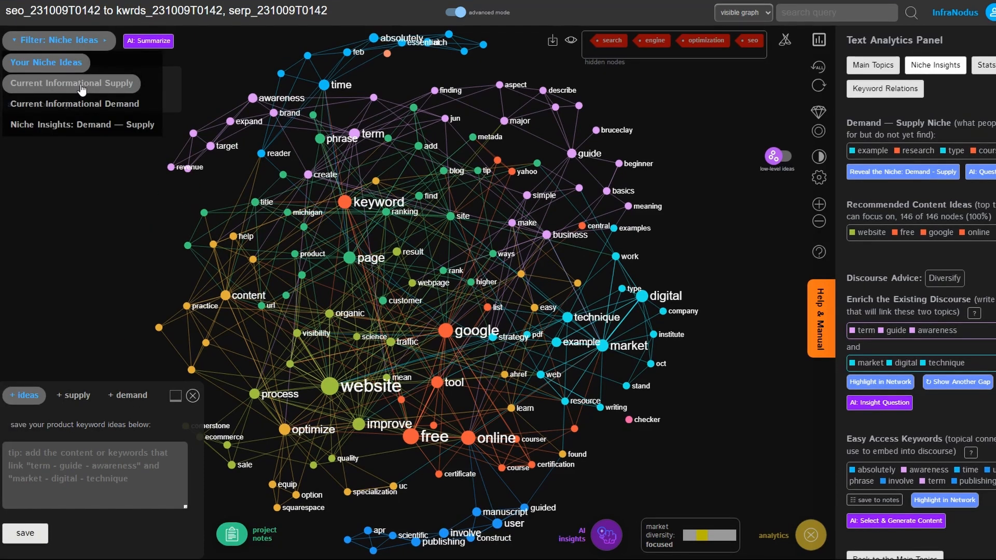
pyautogui.click(70, 83)
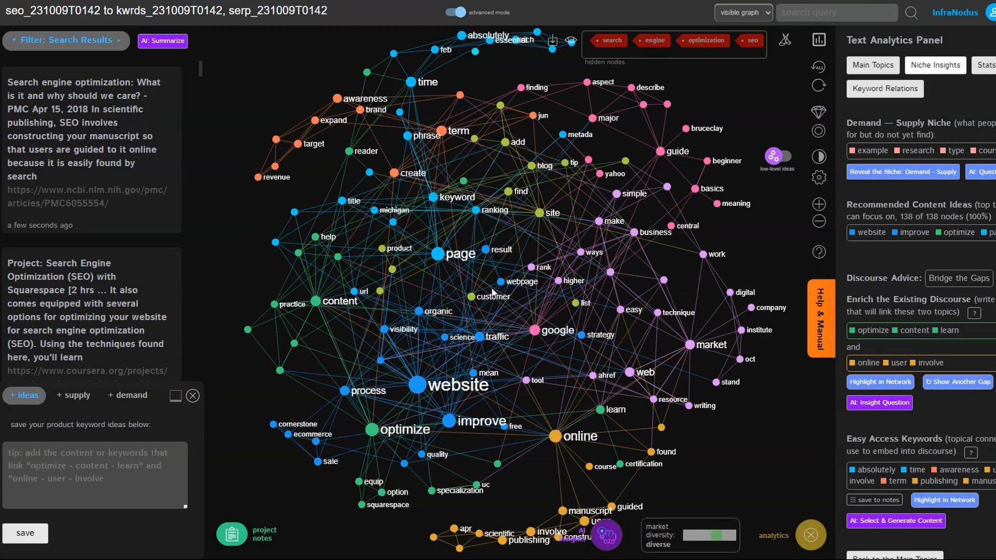
pyautogui.moveTo(482, 253)
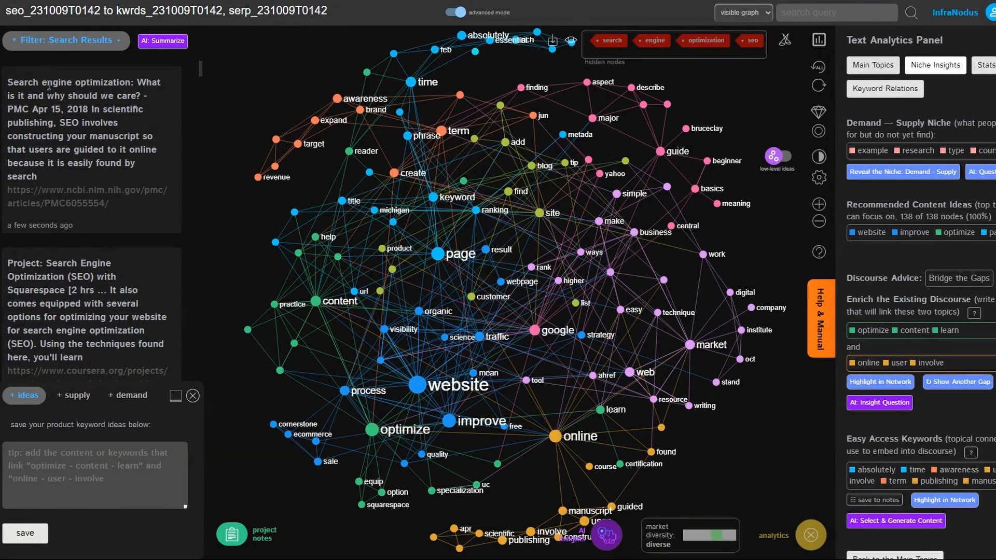
pyautogui.moveTo(327, 264)
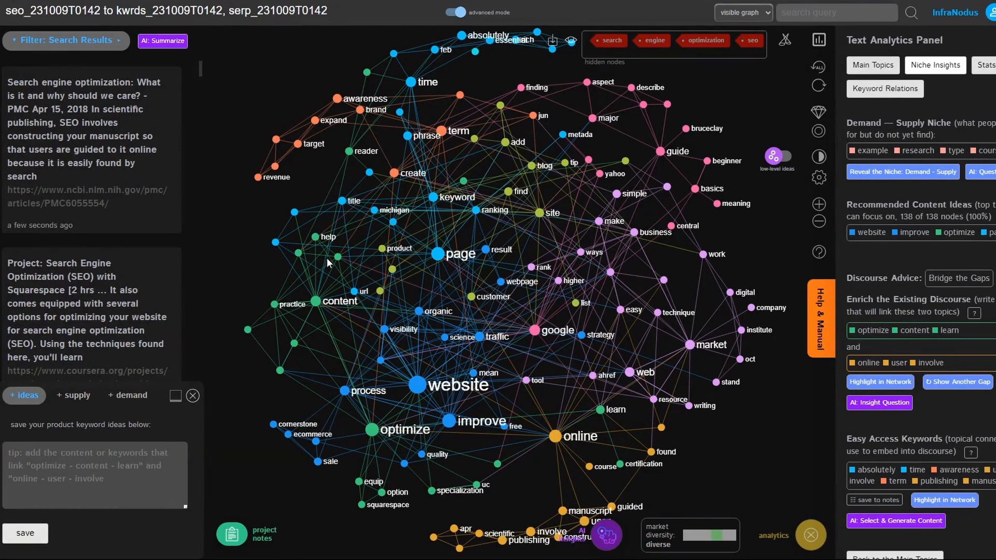
pyautogui.click(461, 254)
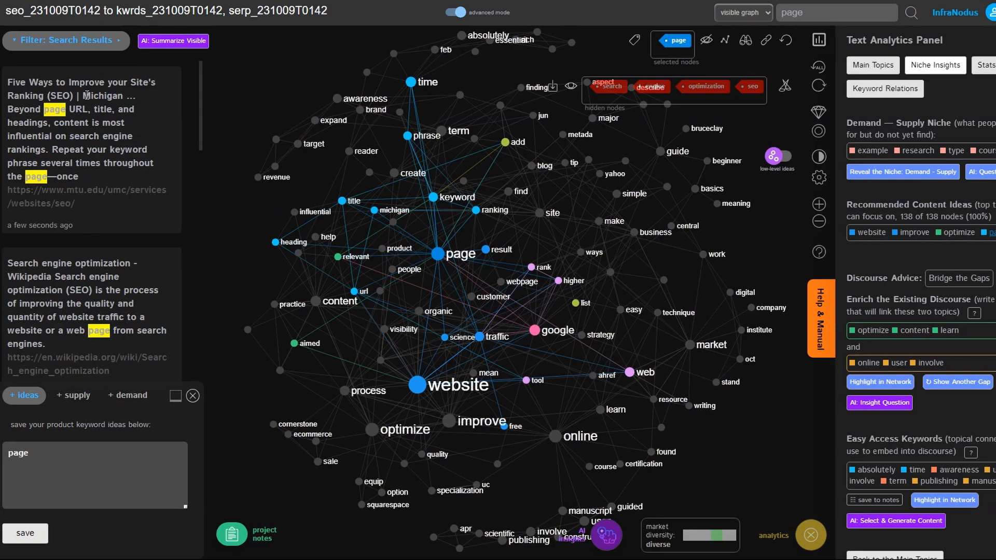
pyautogui.moveTo(235, 220)
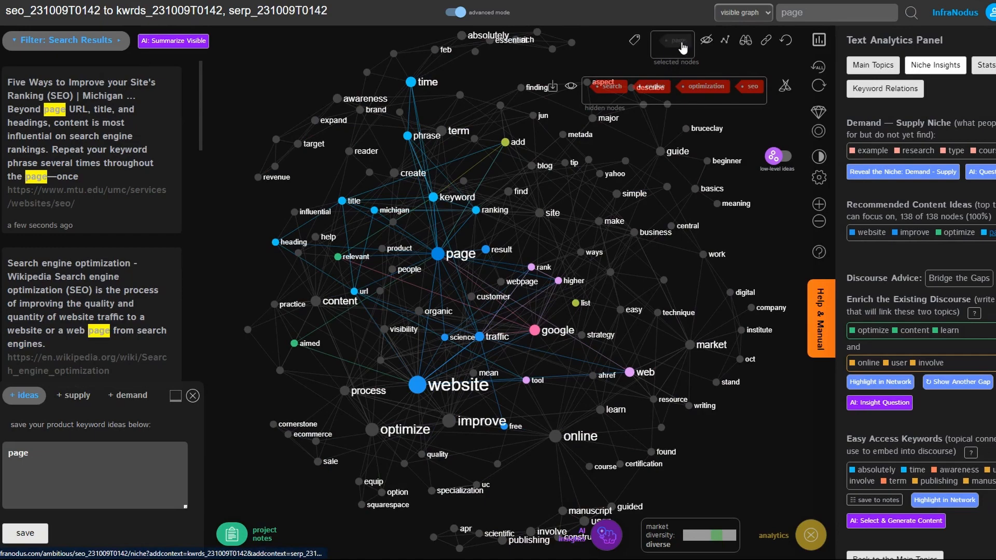
pyautogui.click(673, 40)
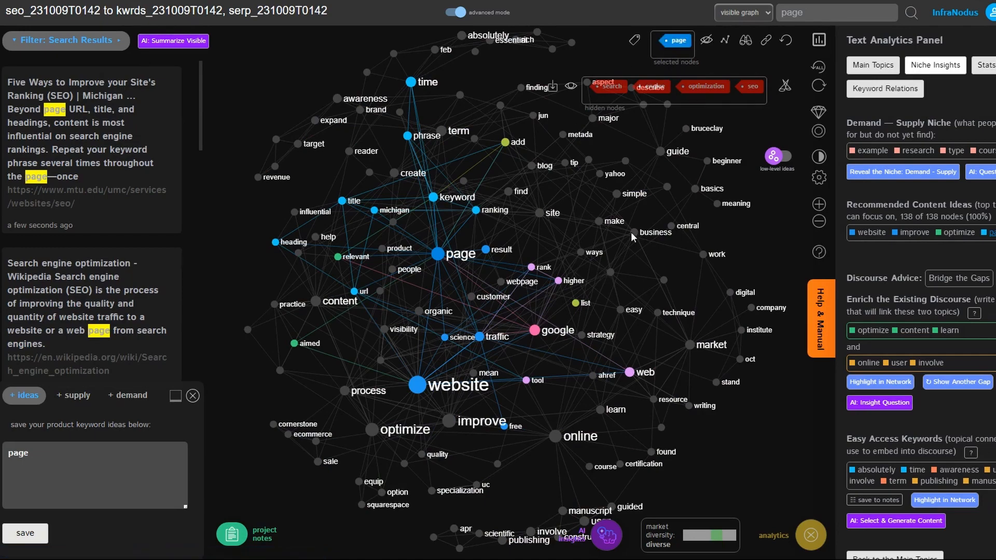
pyautogui.moveTo(650, 209)
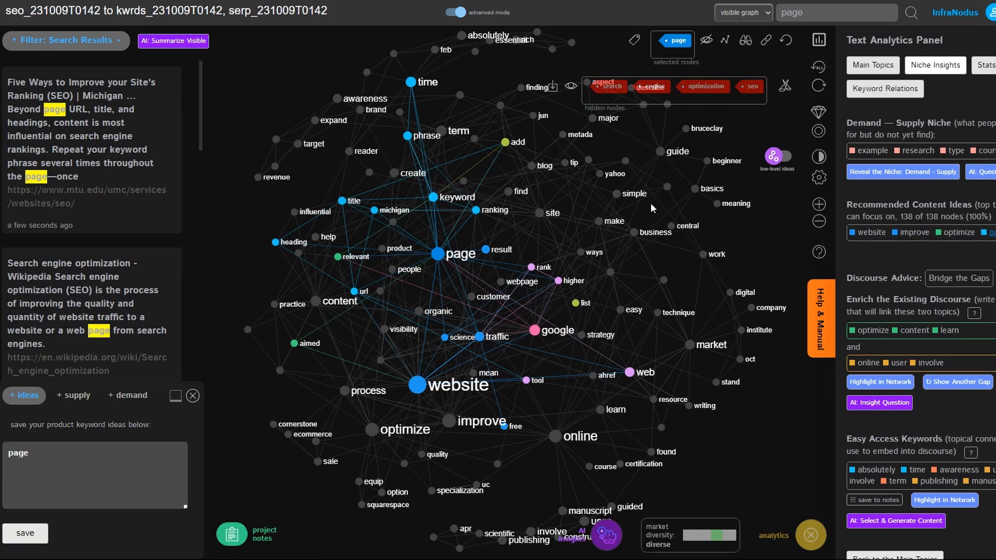
pyautogui.moveTo(345, 205)
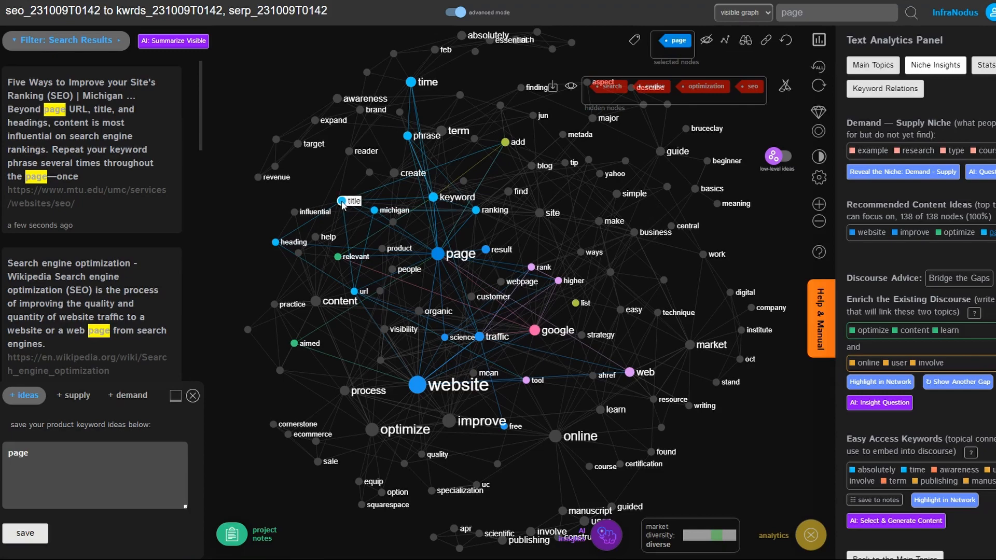
pyautogui.click(353, 200)
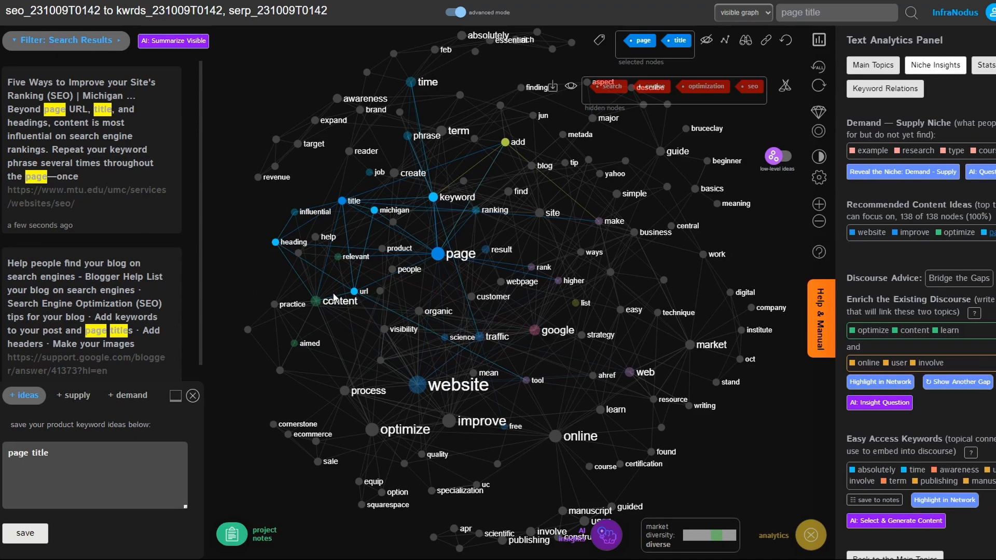
pyautogui.click(357, 290)
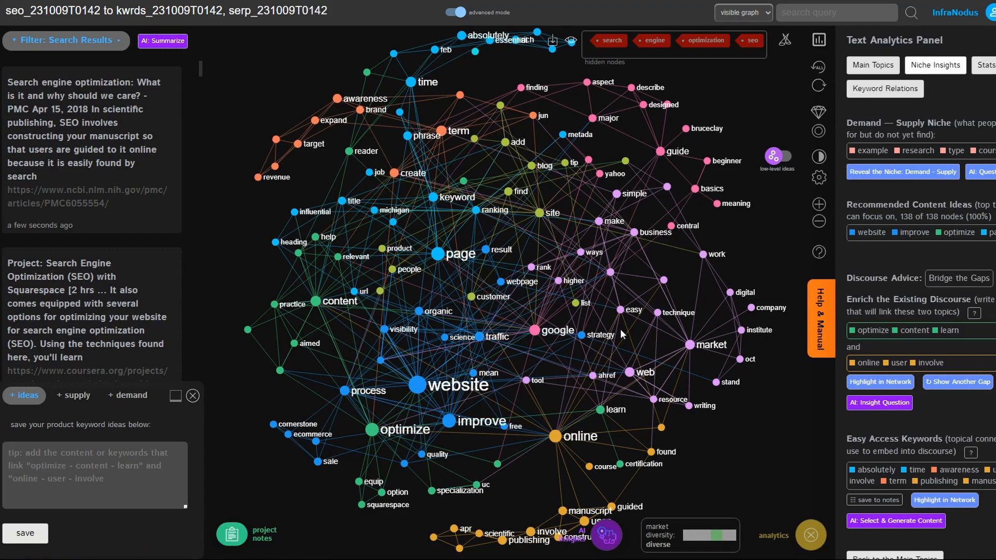
pyautogui.moveTo(596, 325)
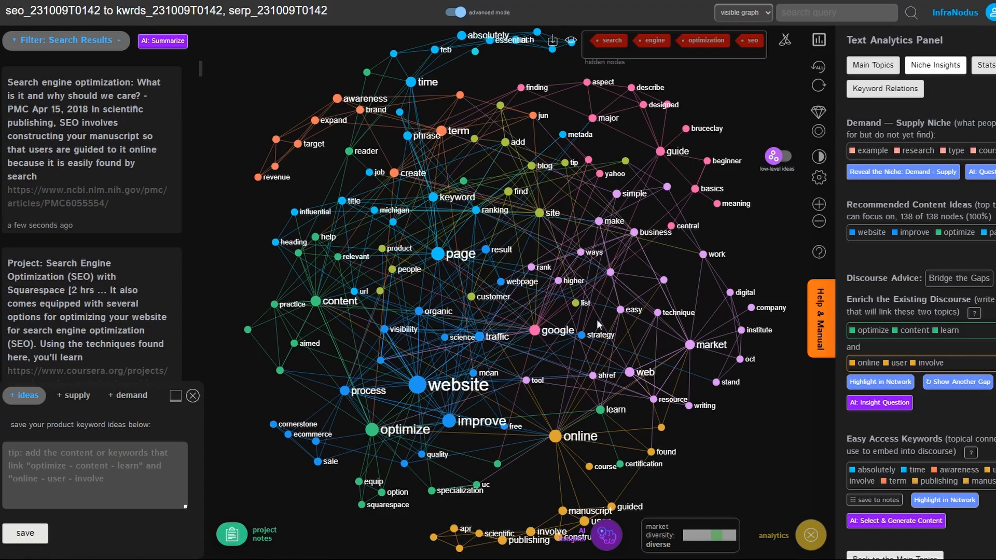
pyautogui.moveTo(210, 173)
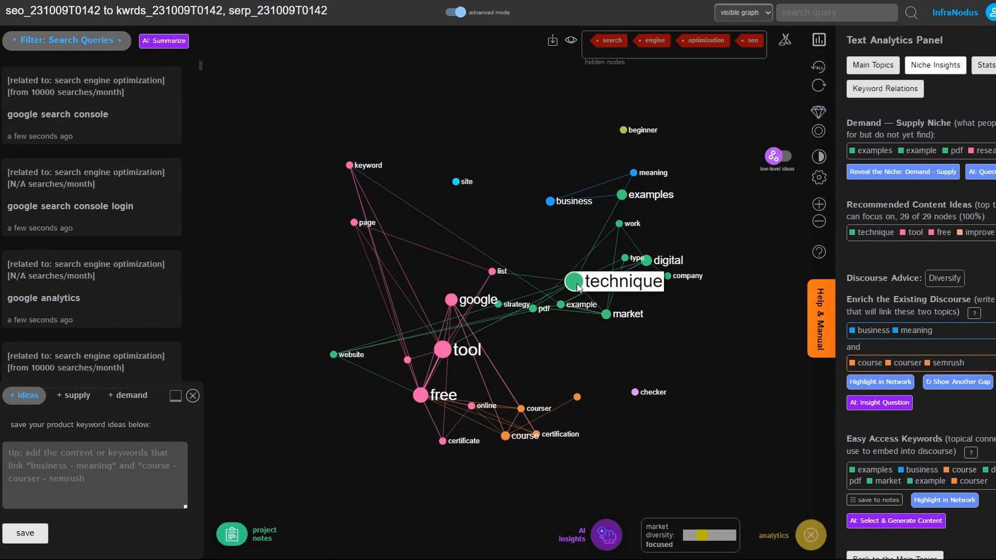
# Step: Filter to Search Queries and highlight the queries mentioning 'tool'
pyautogui.click(573, 281)
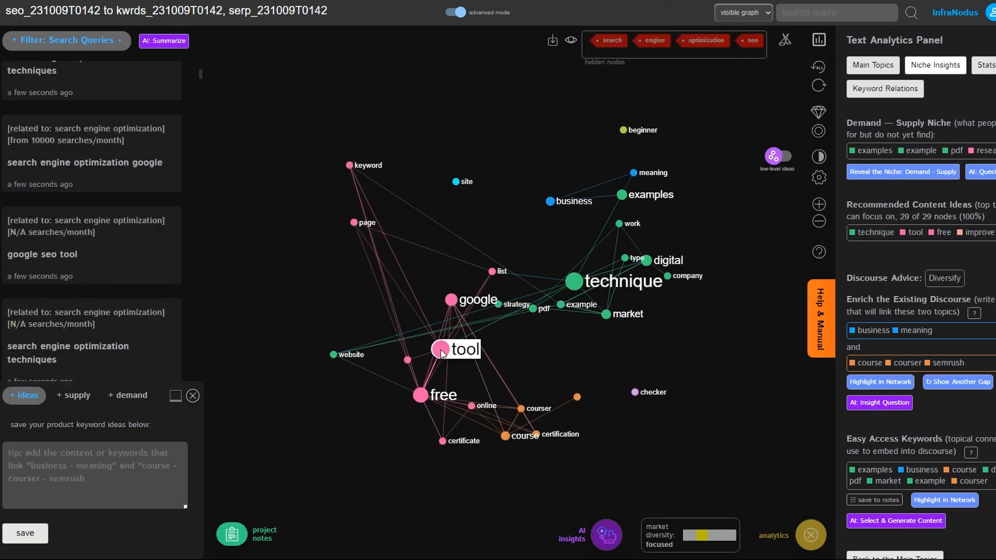
pyautogui.click(441, 349)
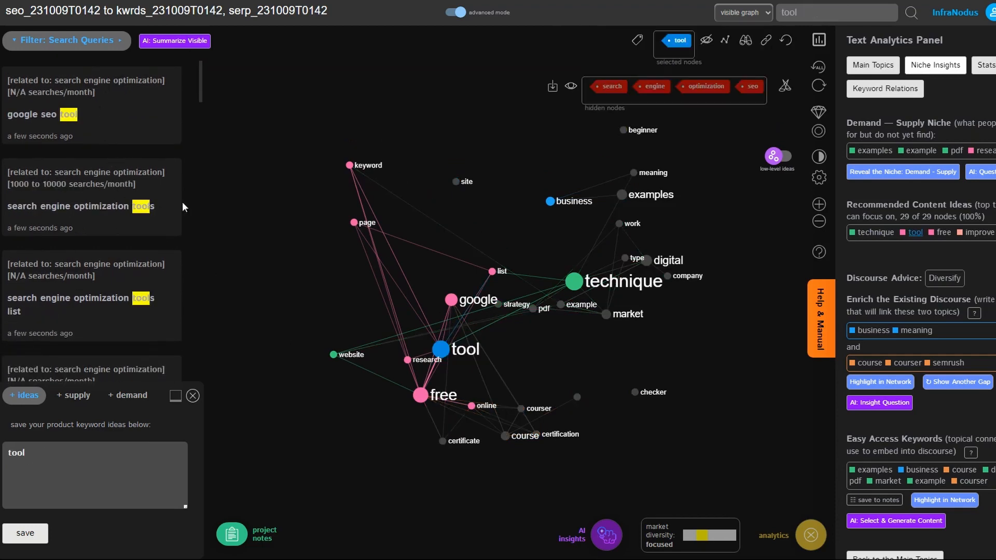
pyautogui.click(65, 40)
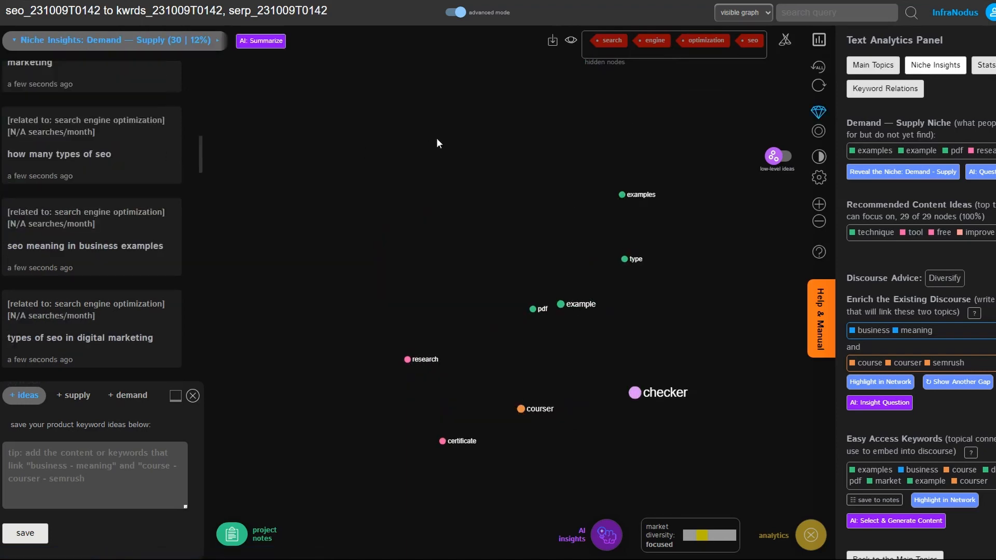
pyautogui.moveTo(444, 142)
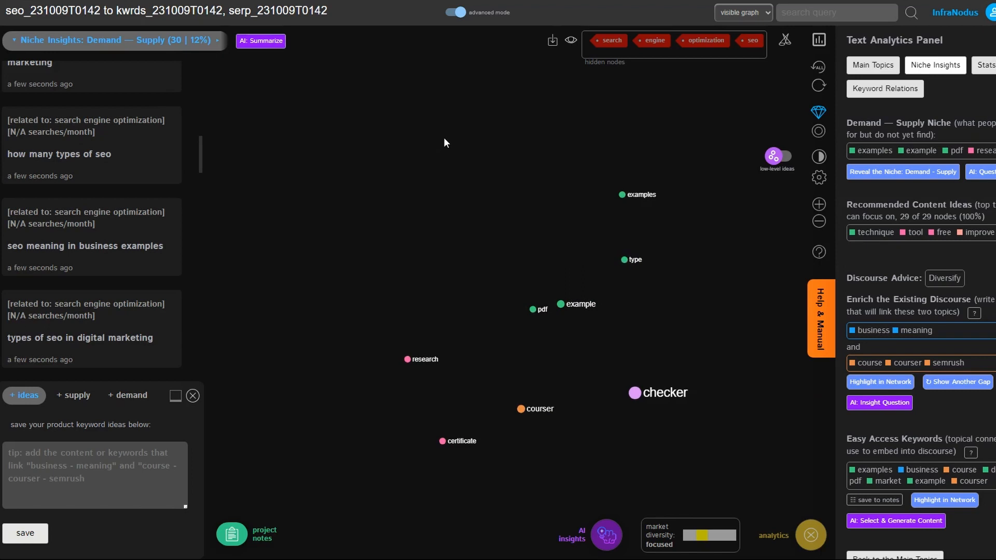
pyautogui.moveTo(553, 268)
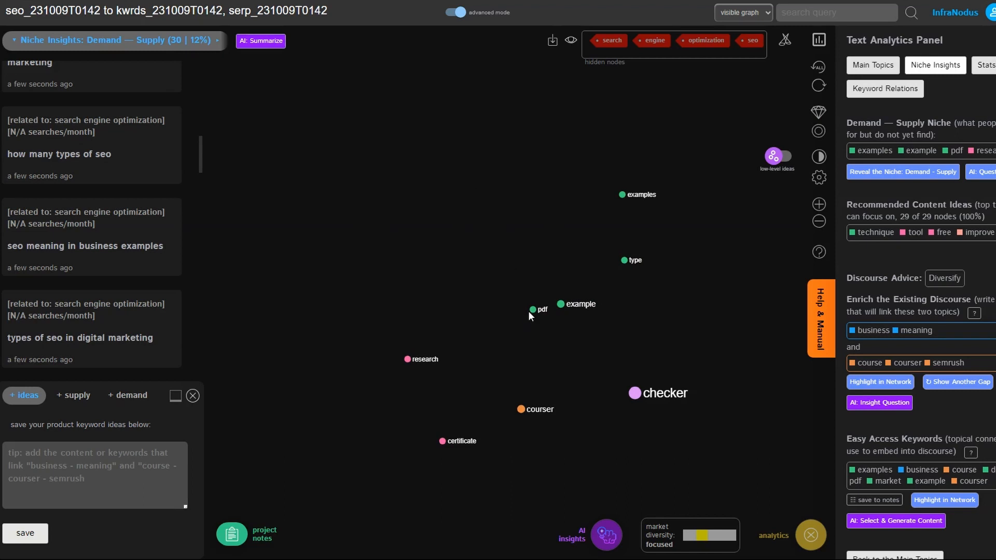
# Step: Select the 'pdf' node to list niche queries mentioning pdf
pyautogui.click(533, 309)
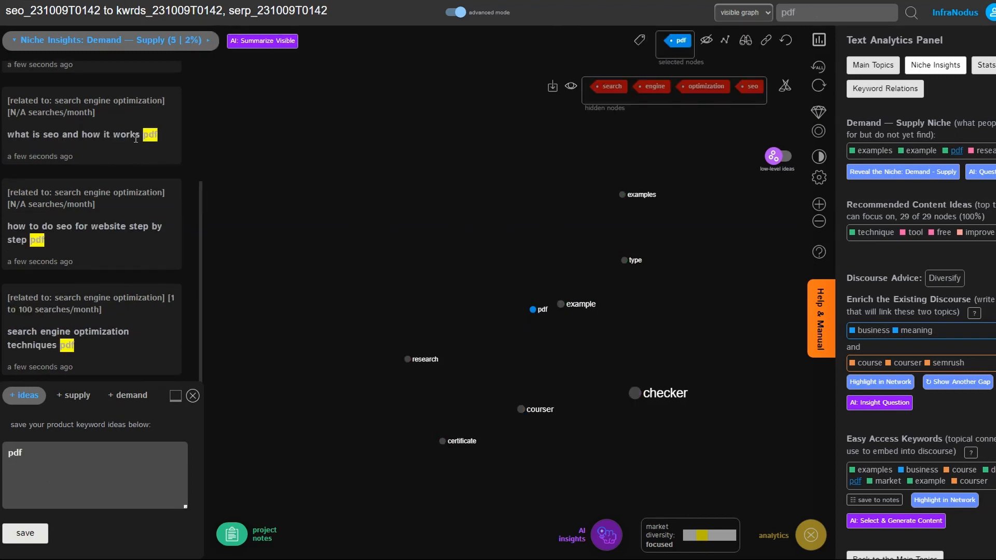
pyautogui.moveTo(444, 246)
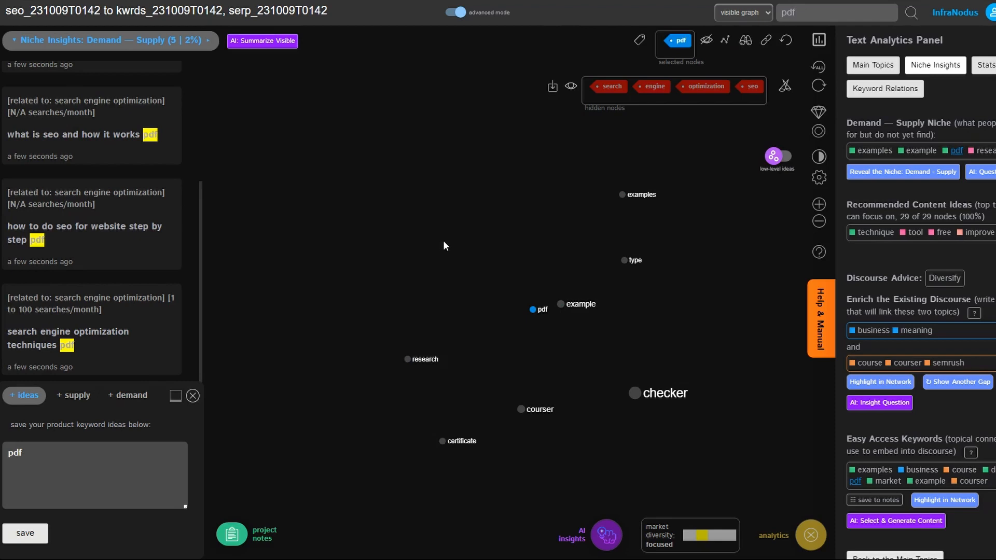
pyautogui.moveTo(487, 257)
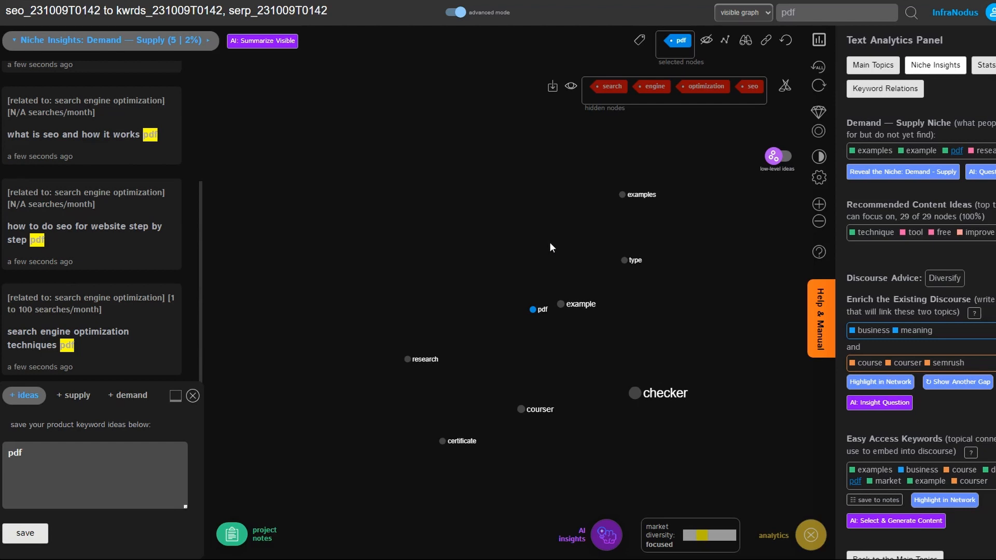
pyautogui.moveTo(833, 238)
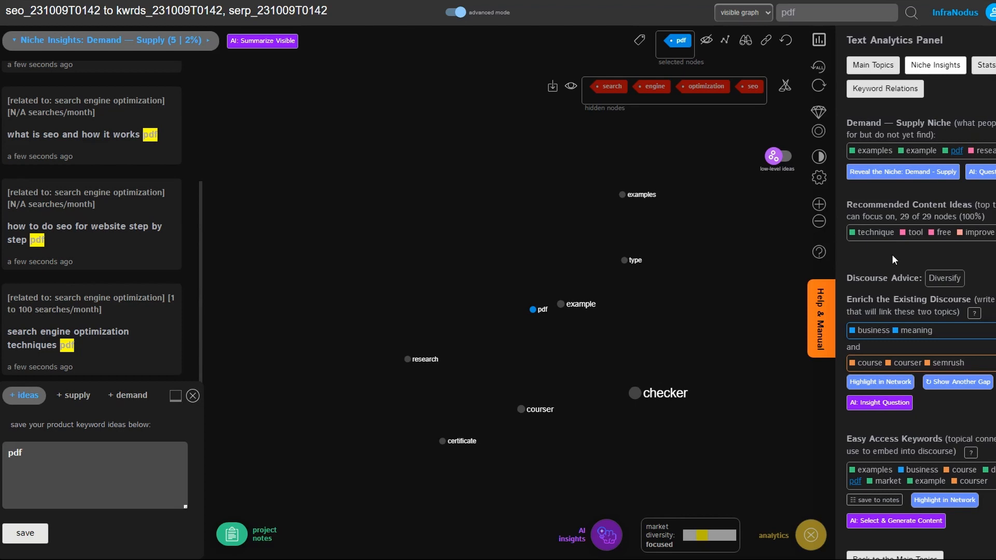
pyautogui.moveTo(942, 232)
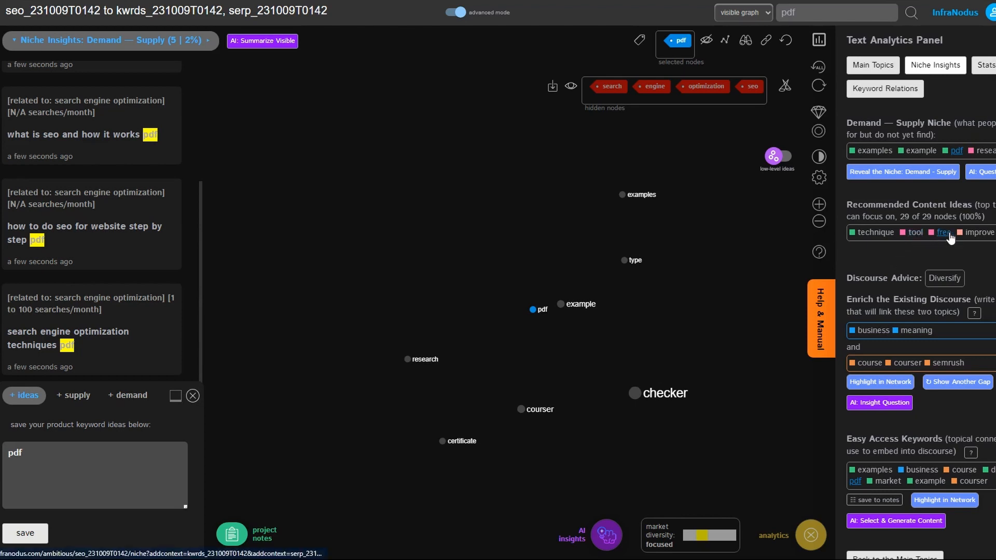
pyautogui.moveTo(890, 252)
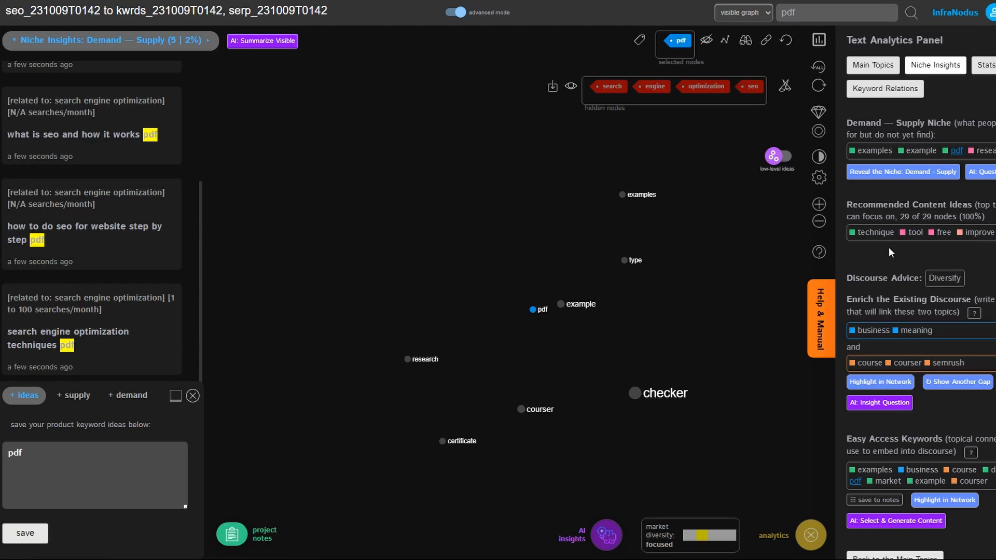
pyautogui.moveTo(978, 255)
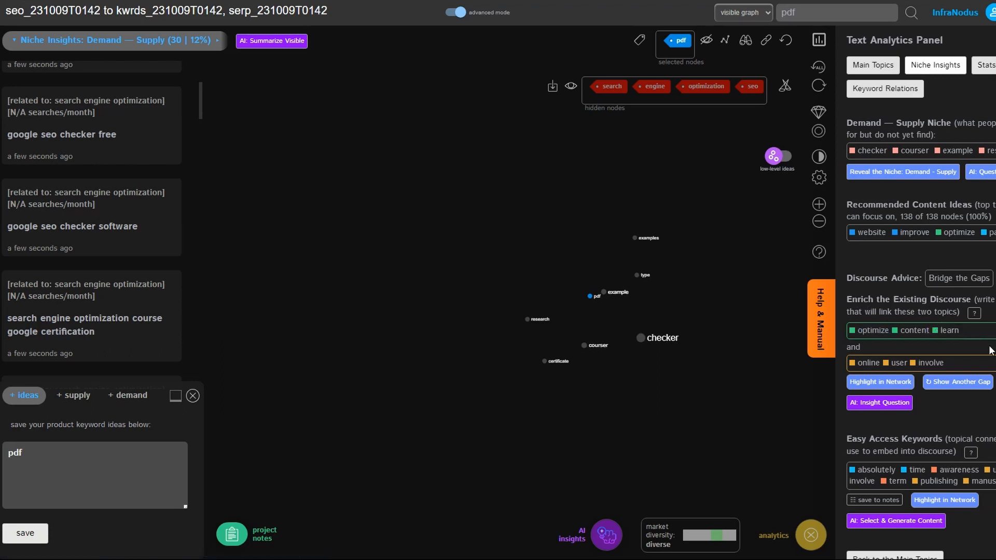
pyautogui.moveTo(982, 343)
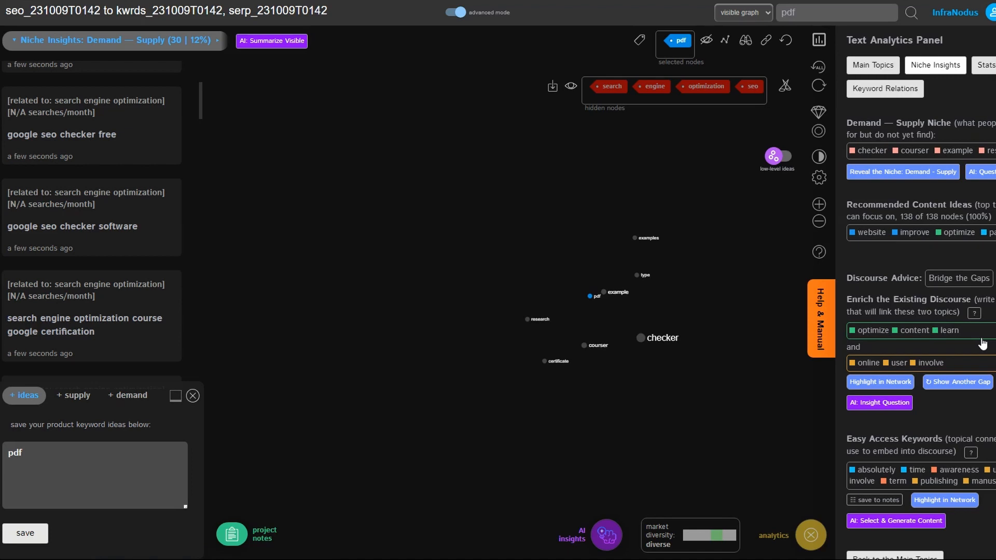
pyautogui.moveTo(942, 346)
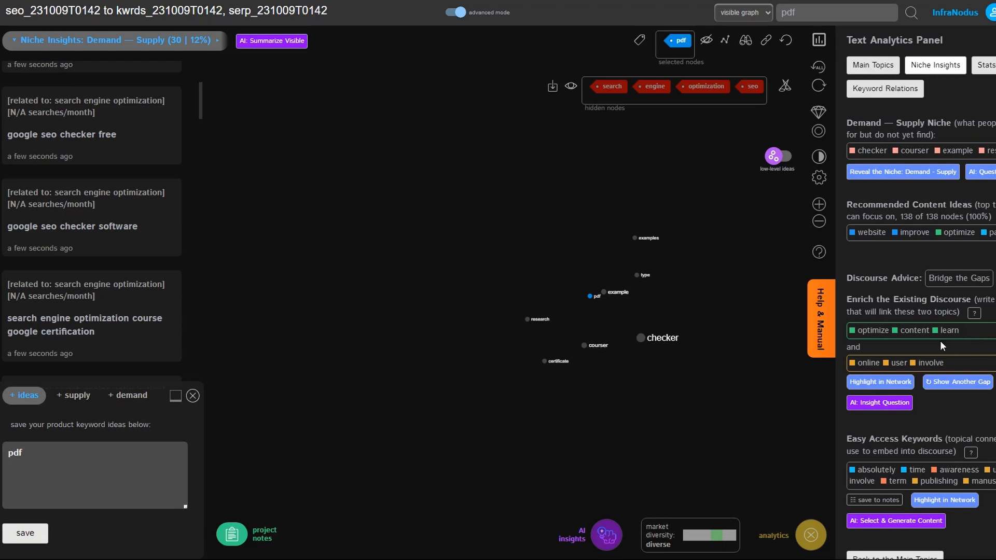
pyautogui.moveTo(947, 331)
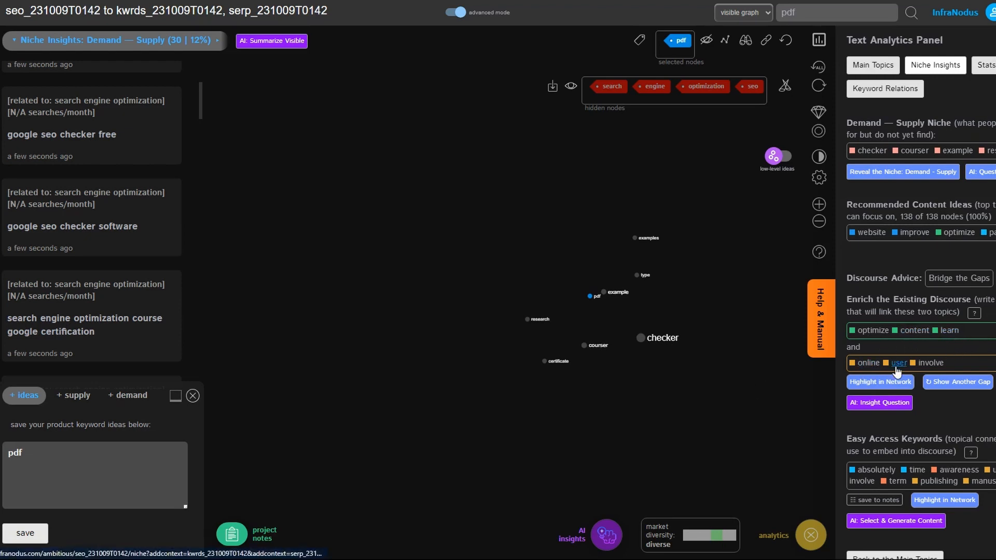
pyautogui.moveTo(929, 425)
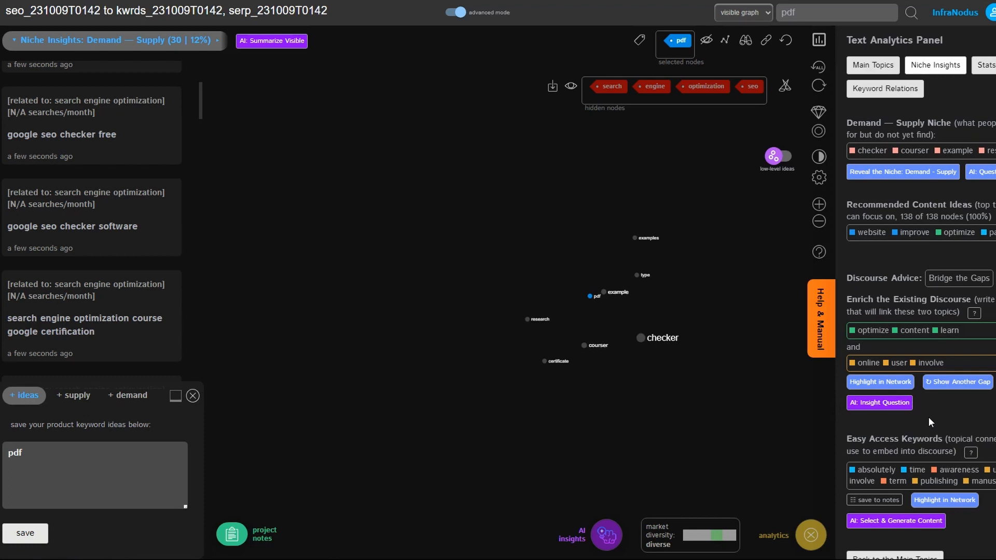
# Step: Show another topic gap twice, reaching user–involve–publishing and market–technique–example
pyautogui.click(958, 381)
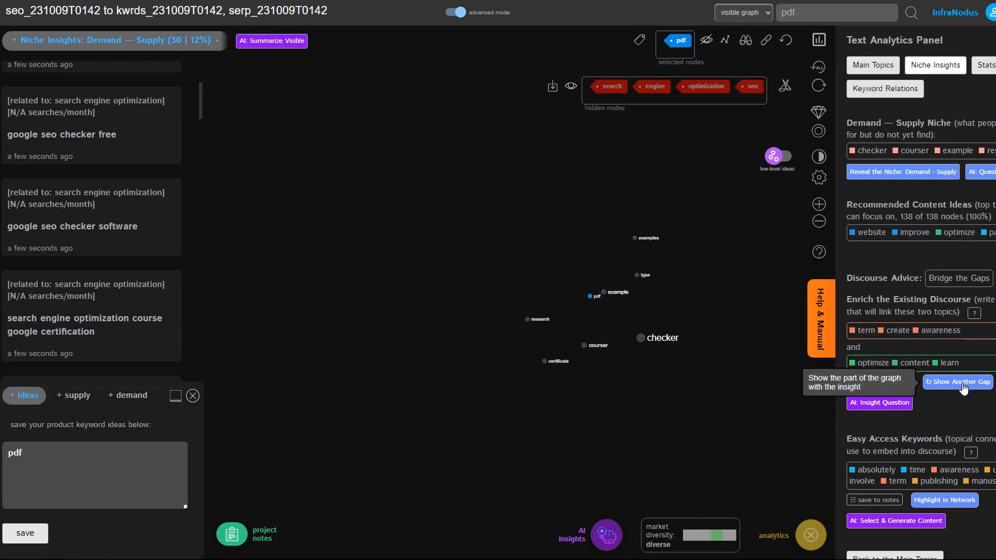
pyautogui.click(959, 382)
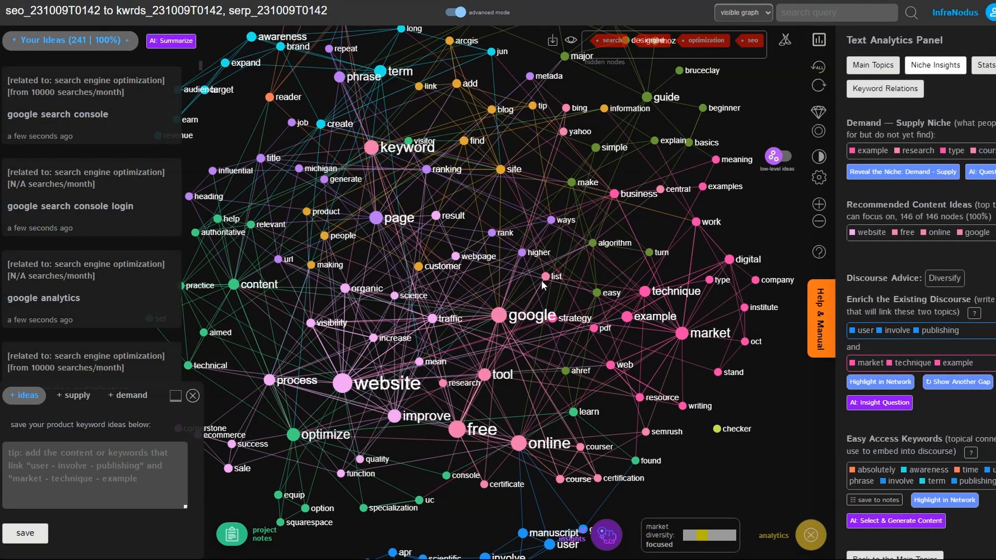
pyautogui.moveTo(408, 263)
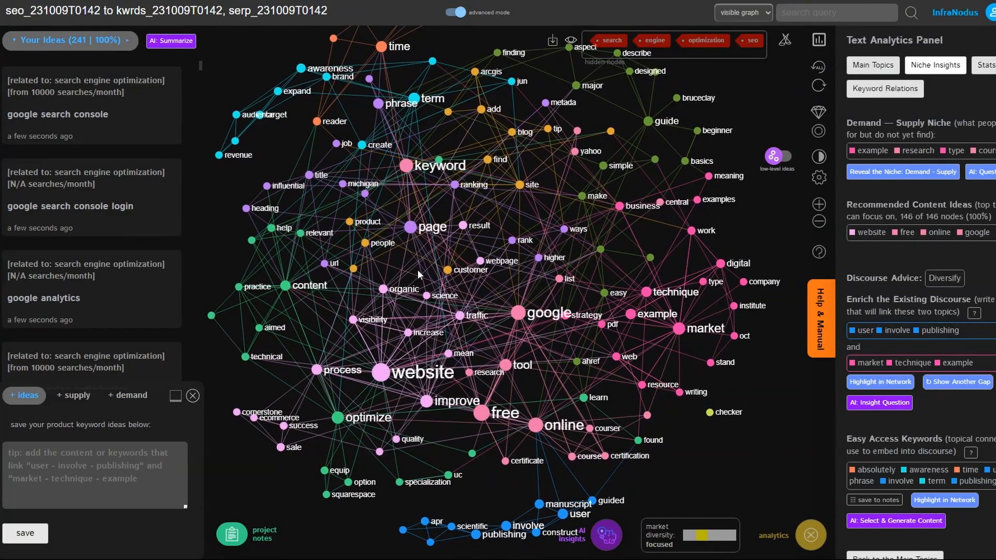
pyautogui.moveTo(410, 271)
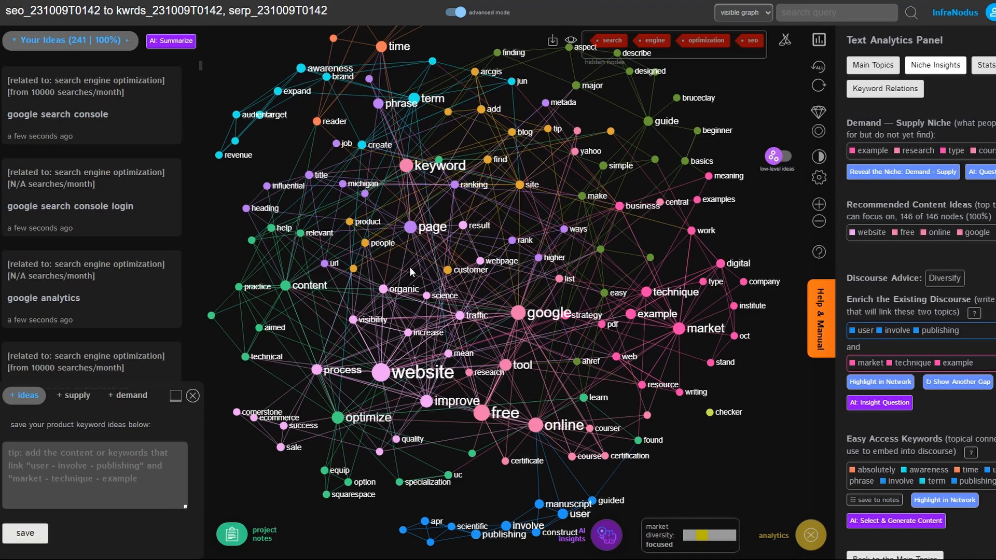
pyautogui.moveTo(382, 331)
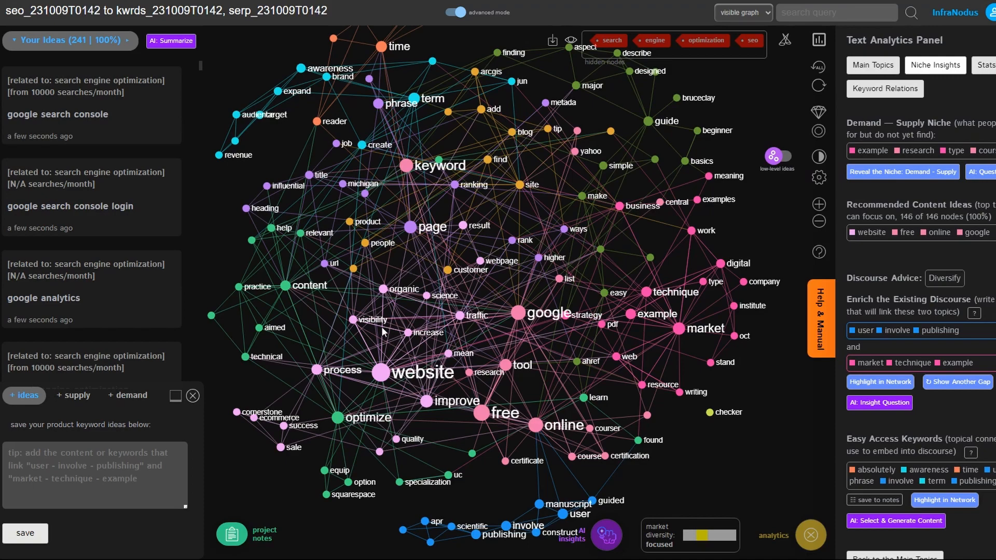